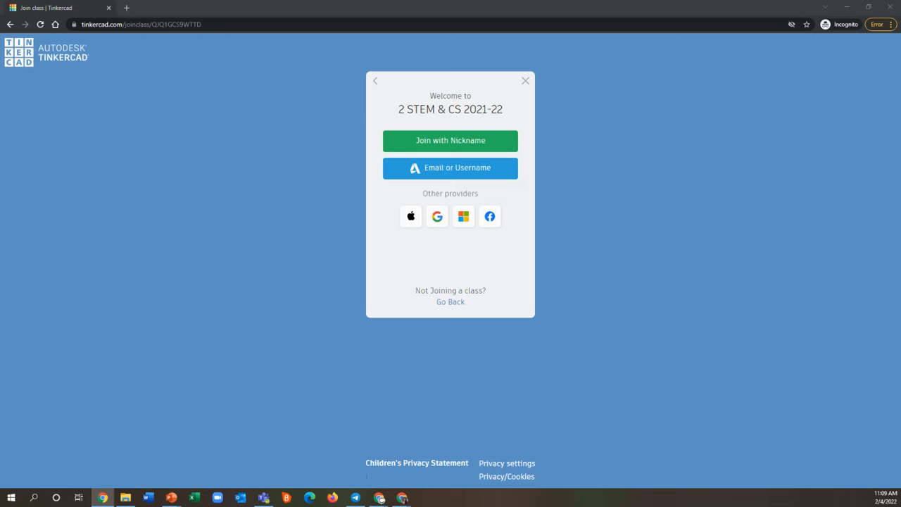
mouse_move(695, 344)
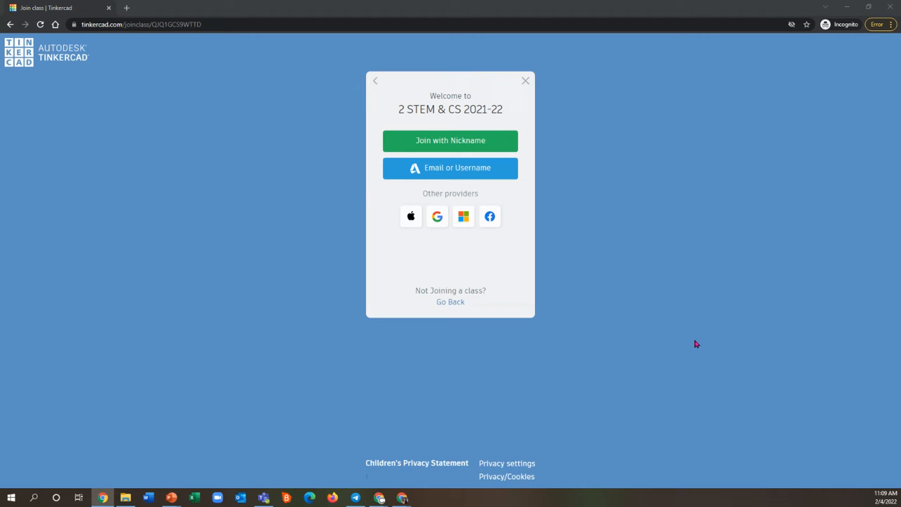
mouse_move(408, 111)
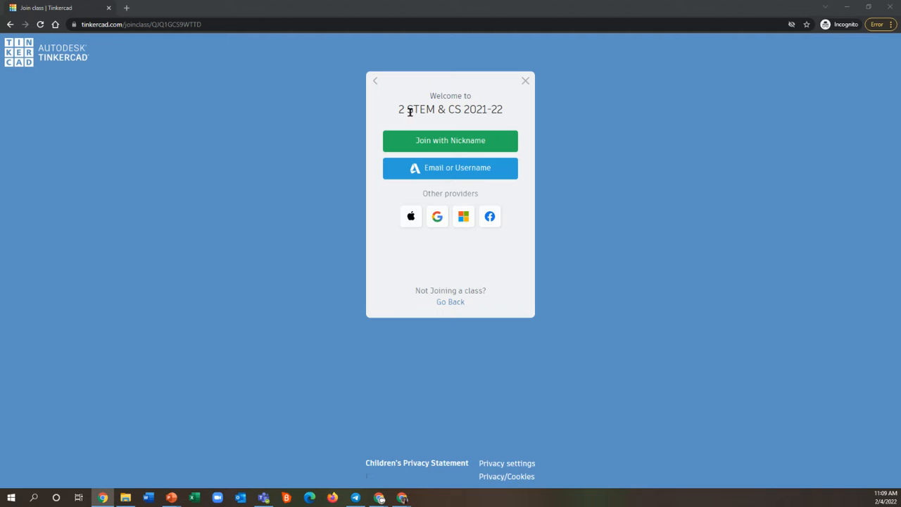
mouse_move(648, 110)
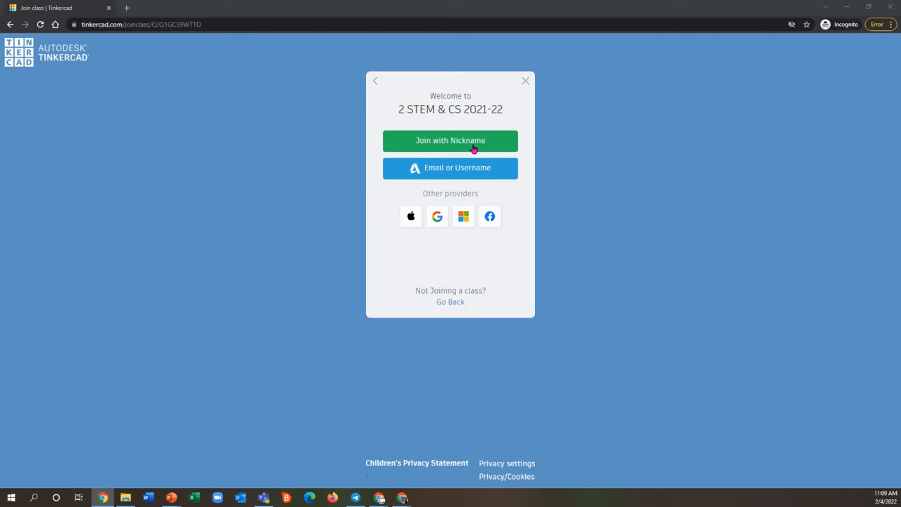
Join the class with the nickname 'mrsk' and confirm it's me
left_click(450, 140)
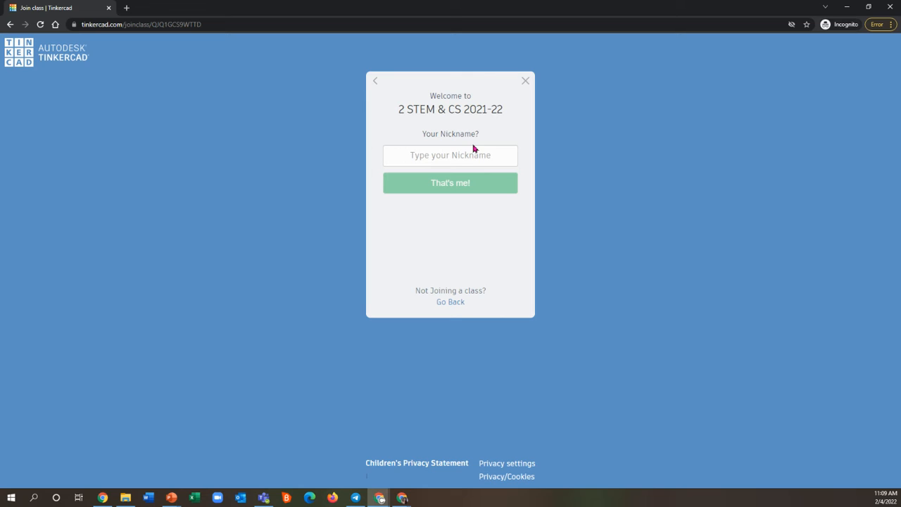
left_click(451, 155)
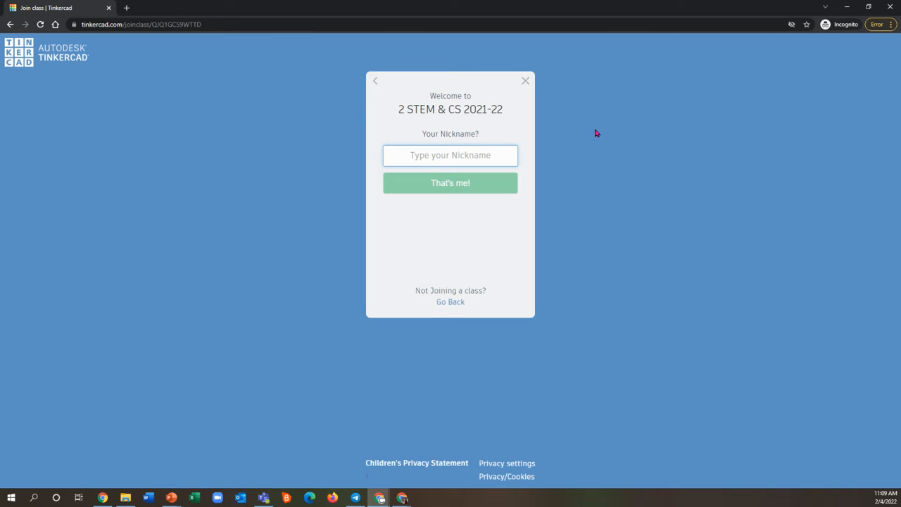
type("m")
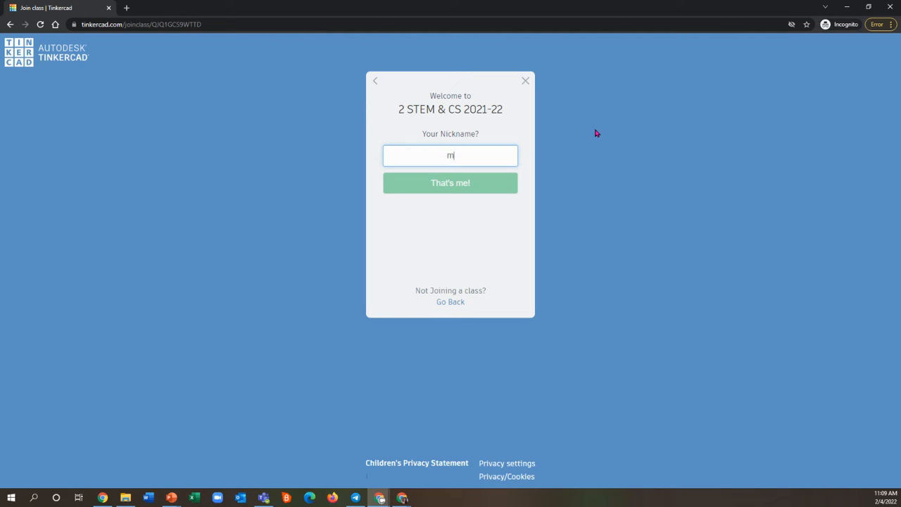
type("rsk")
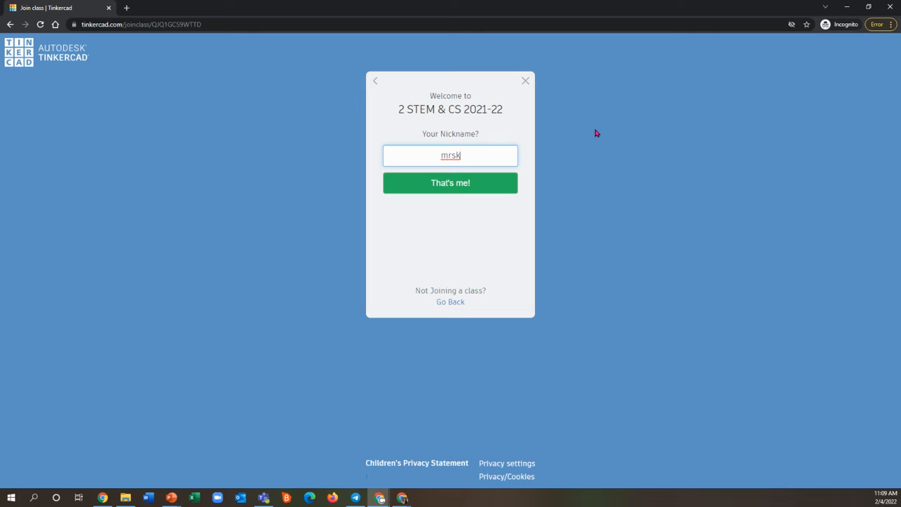
left_click(450, 183)
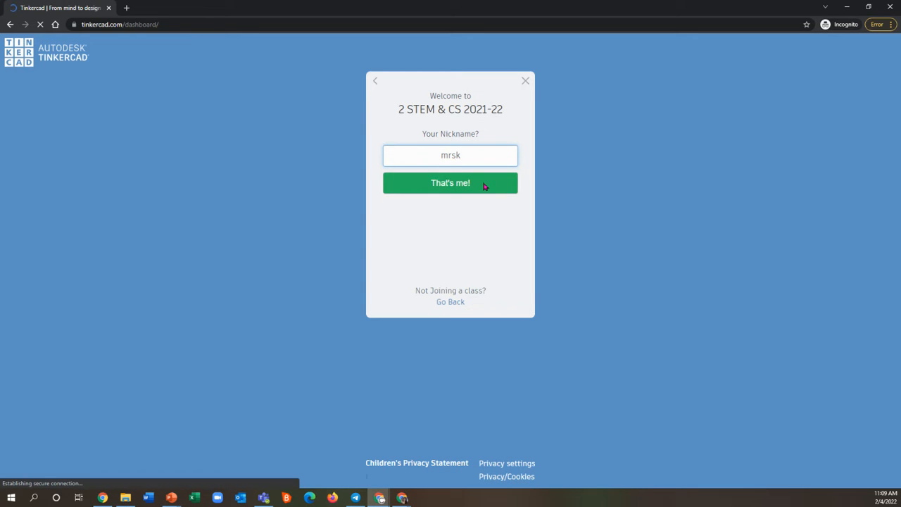
Go to Your Classes and enter the 2 STEM & CS 2021-22 class page
left_click(451, 183)
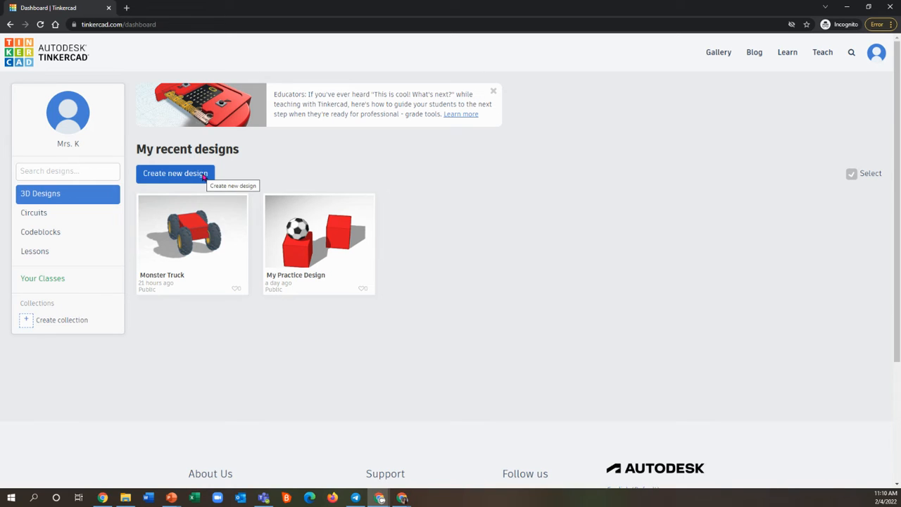
mouse_move(42, 279)
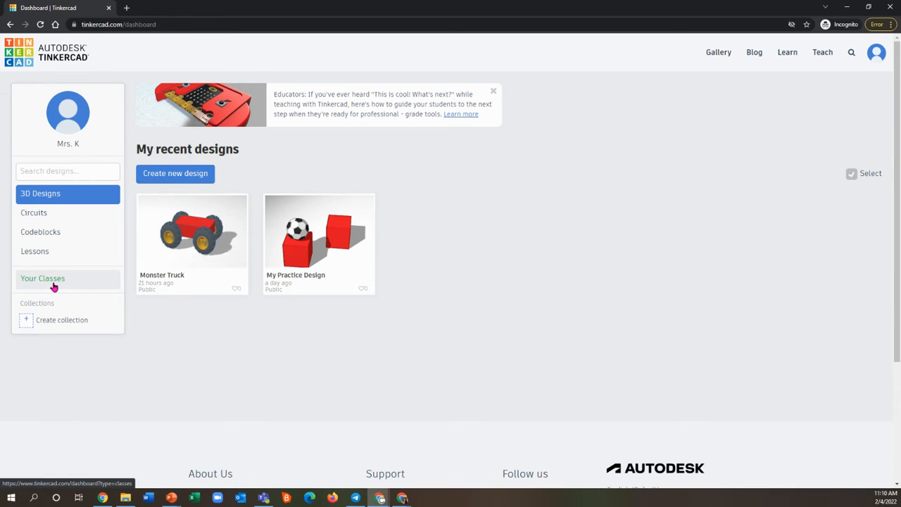
left_click(44, 278)
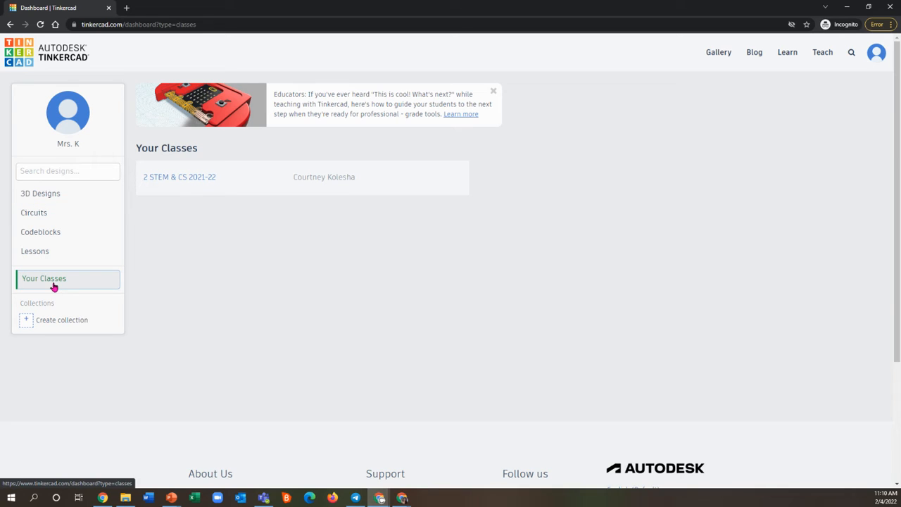
mouse_move(80, 281)
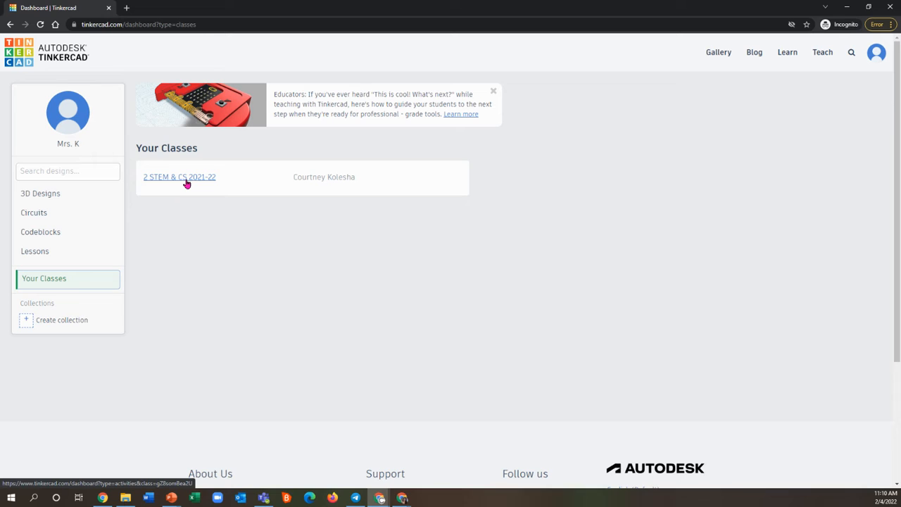
left_click(178, 177)
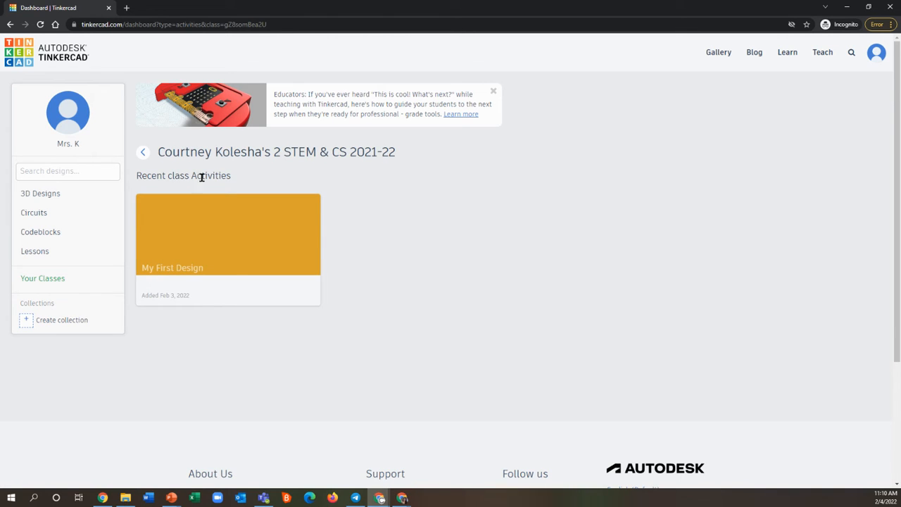
mouse_move(451, 232)
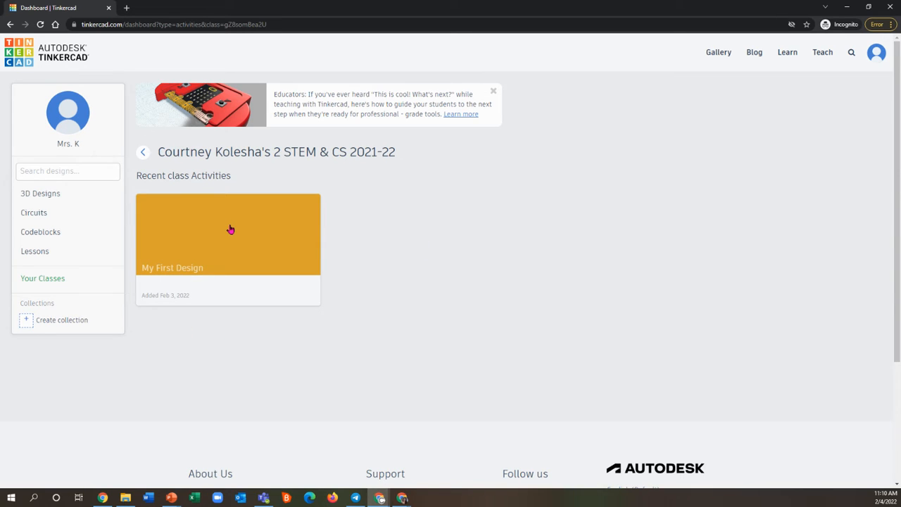
Create a new 3D Design inside the My First Design activity
left_click(228, 233)
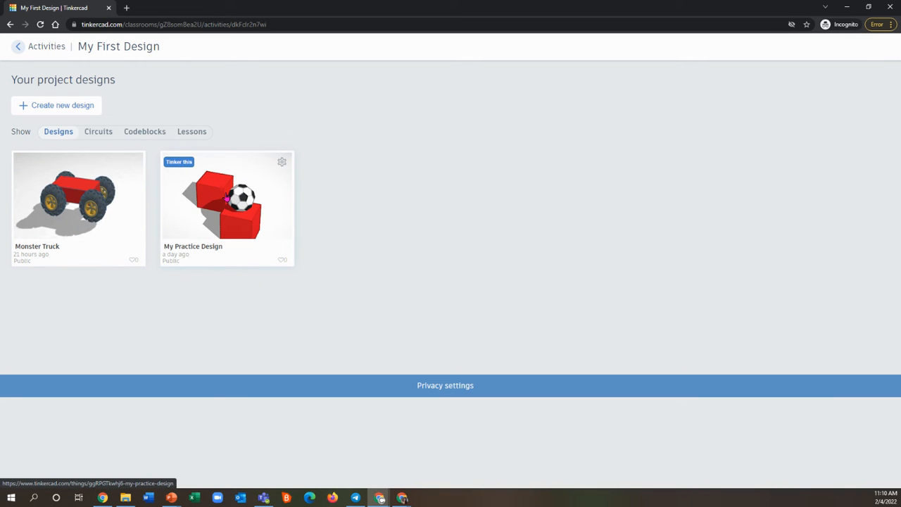
left_click(62, 104)
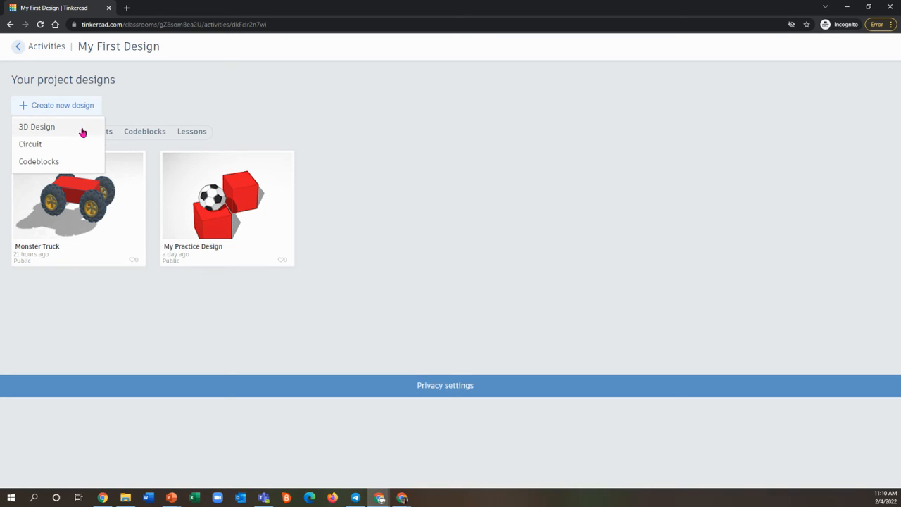
left_click(37, 126)
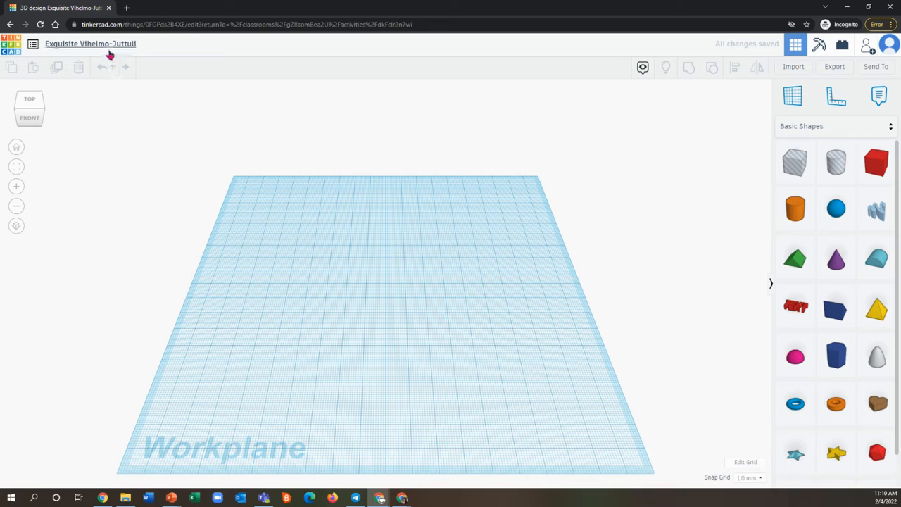
Rename the design, then place a red box and purple cone from Basic Shapes on the workplane
left_click(90, 44)
type("New Name")
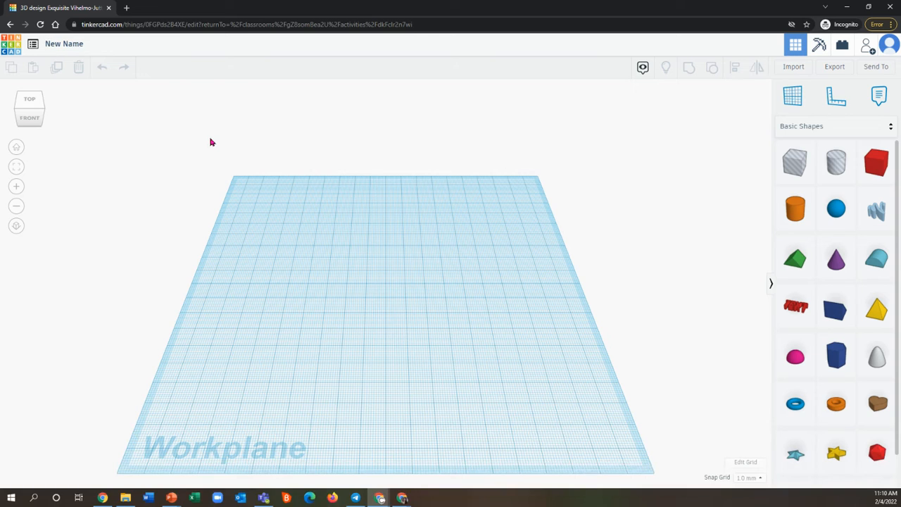
mouse_move(688, 134)
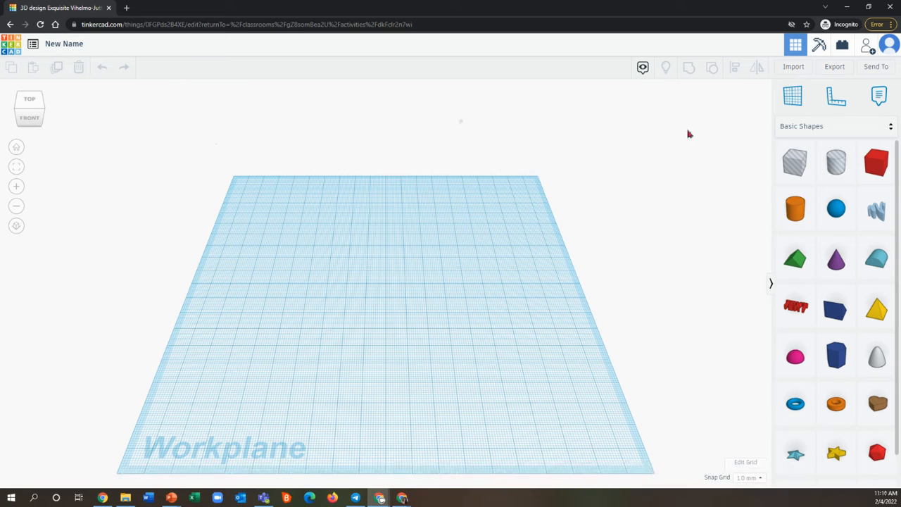
left_click(876, 162)
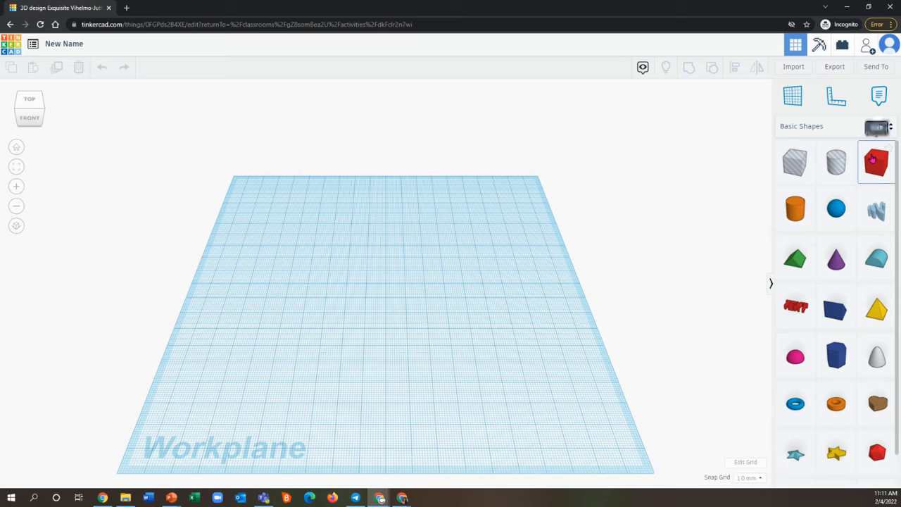
left_click(875, 127)
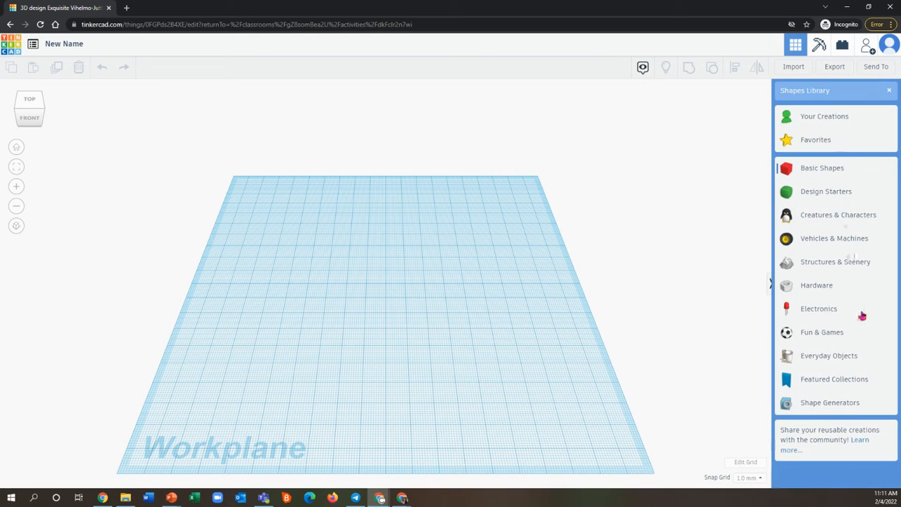
mouse_move(850, 174)
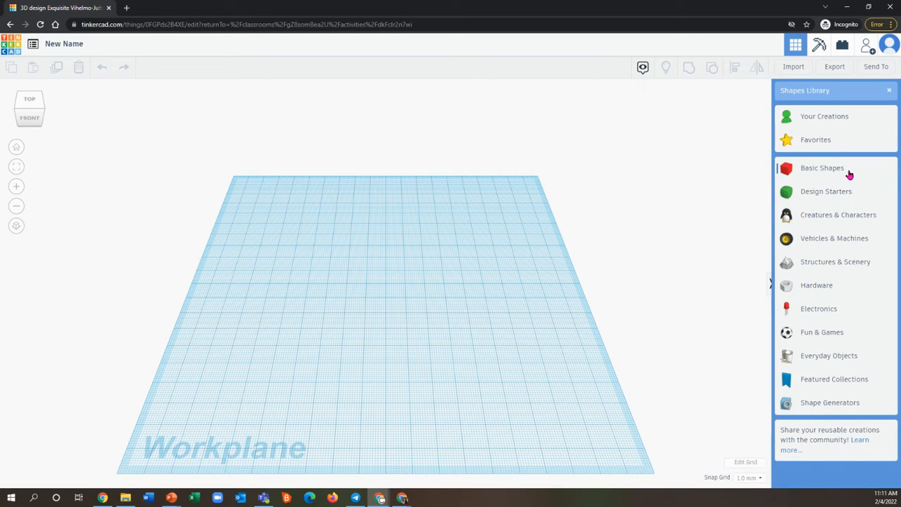
left_click(822, 168)
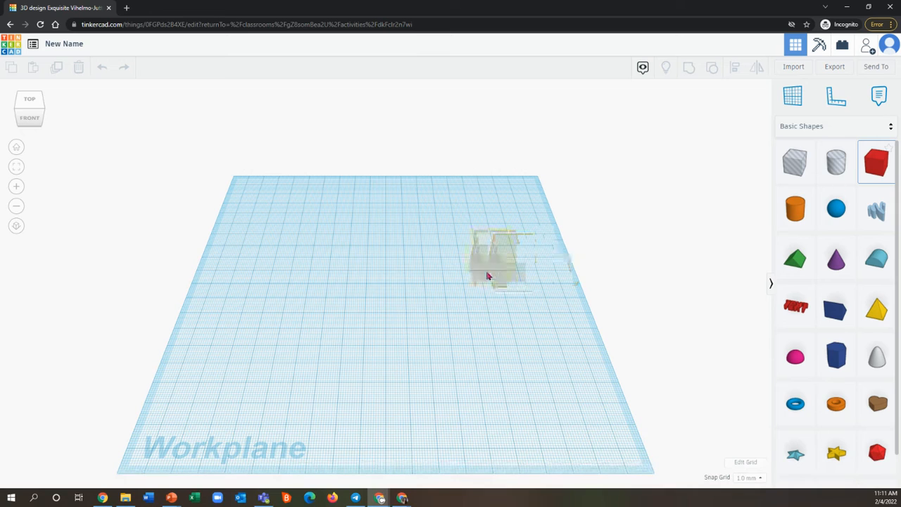
left_click(875, 161)
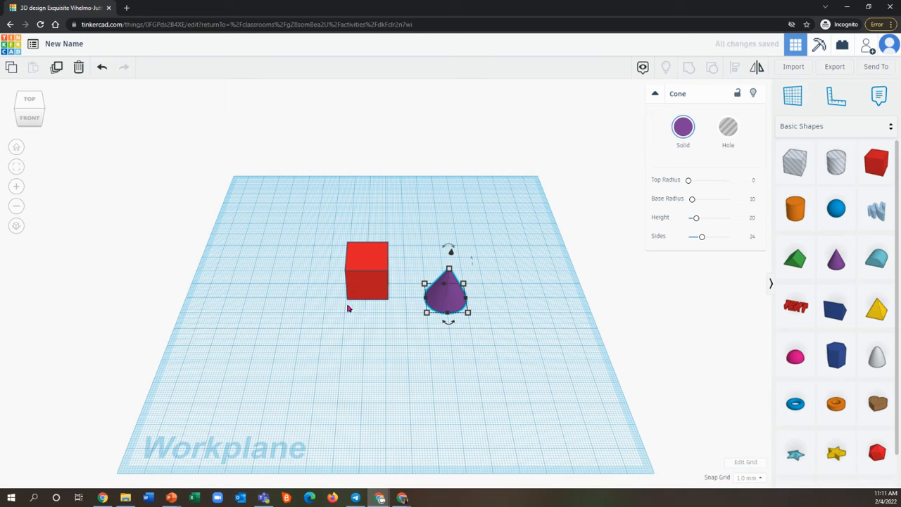
mouse_move(476, 312)
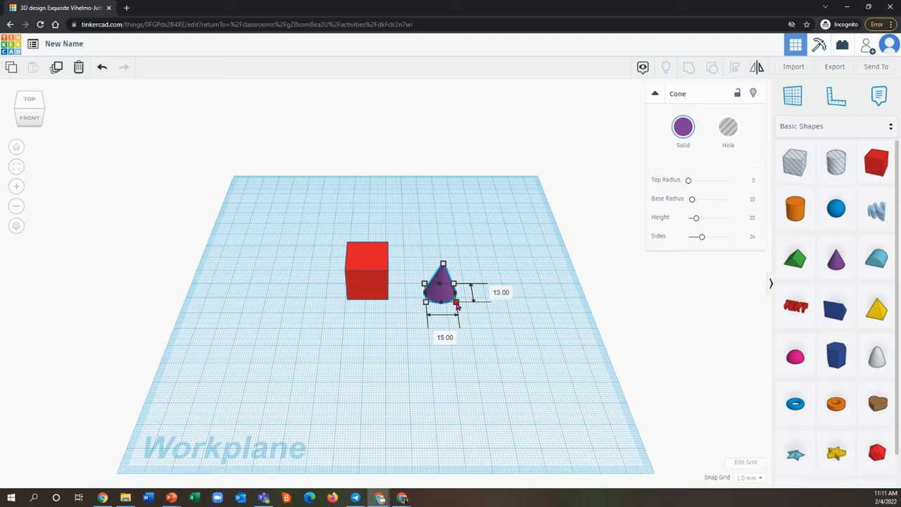
Narrow the cone's base and raise its height to about 80 mm
left_click_drag(456, 304, 462, 315)
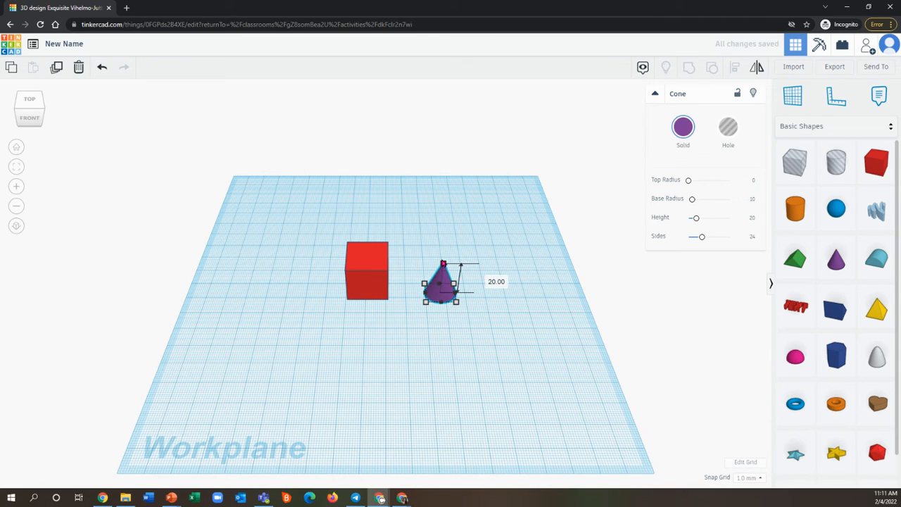
left_click_drag(442, 265, 451, 199)
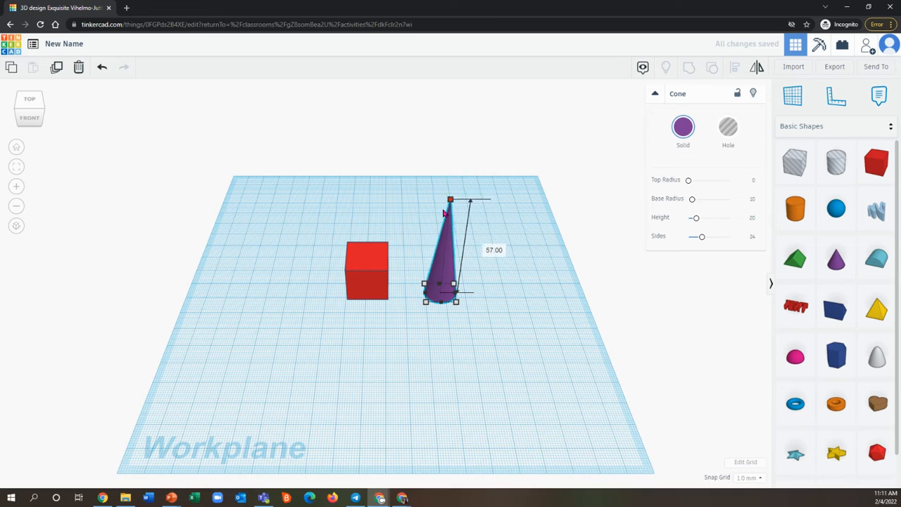
left_click_drag(451, 200, 457, 151)
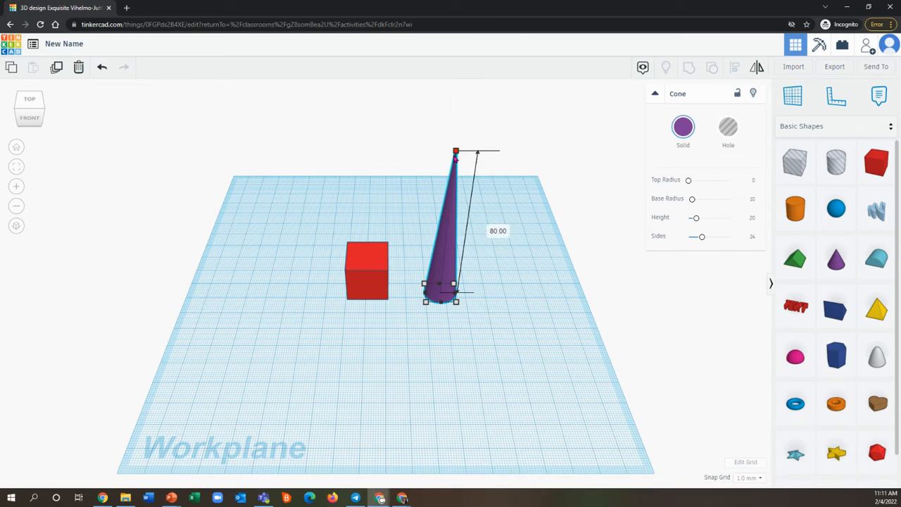
left_click_drag(456, 151, 445, 245)
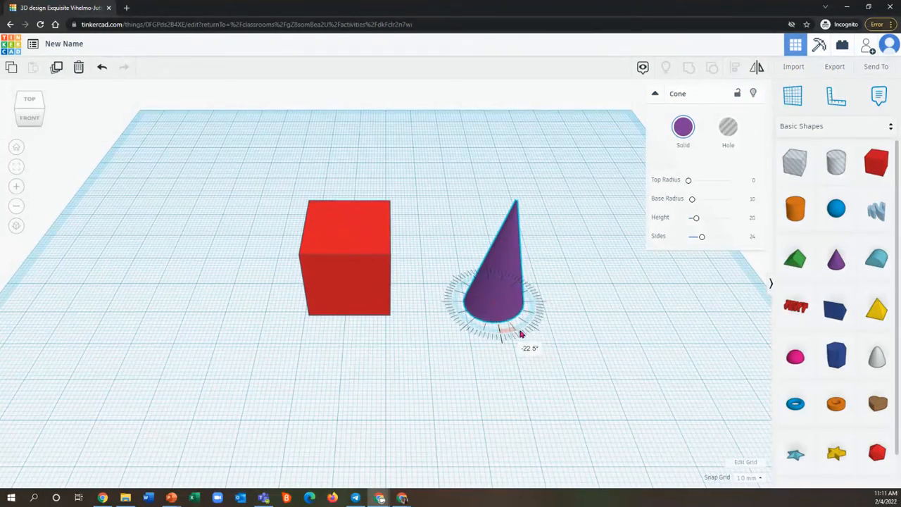
Drag the tall cone across the workplane onto the red box
left_click_drag(507, 331, 504, 345)
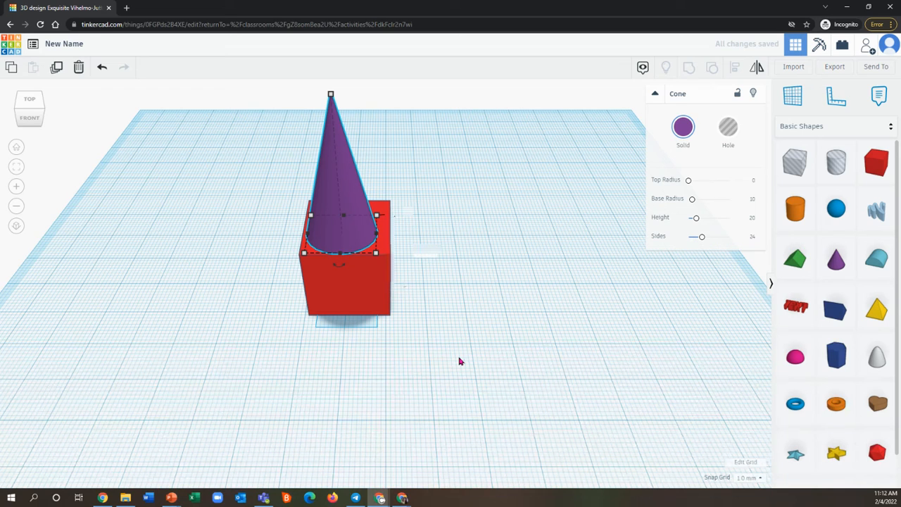
mouse_move(62, 127)
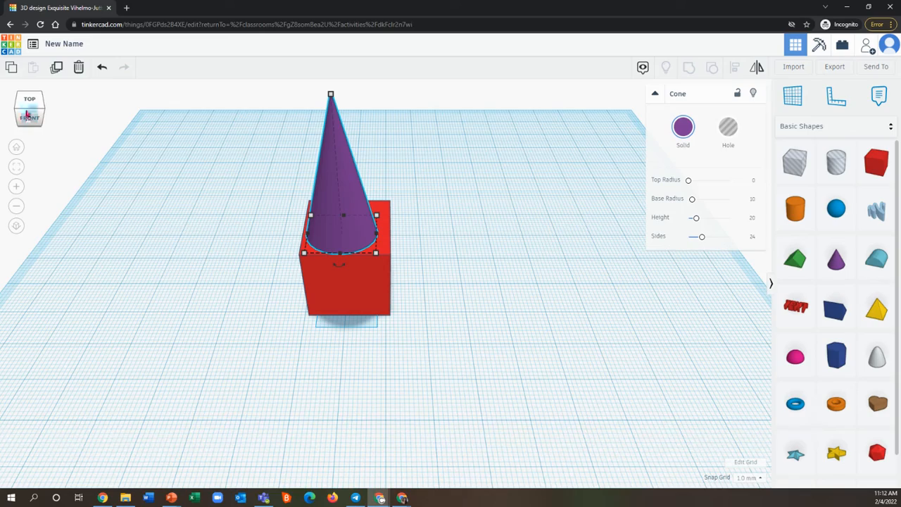
Check Front and Right views and center the cone's base on the box's top face
left_click(30, 118)
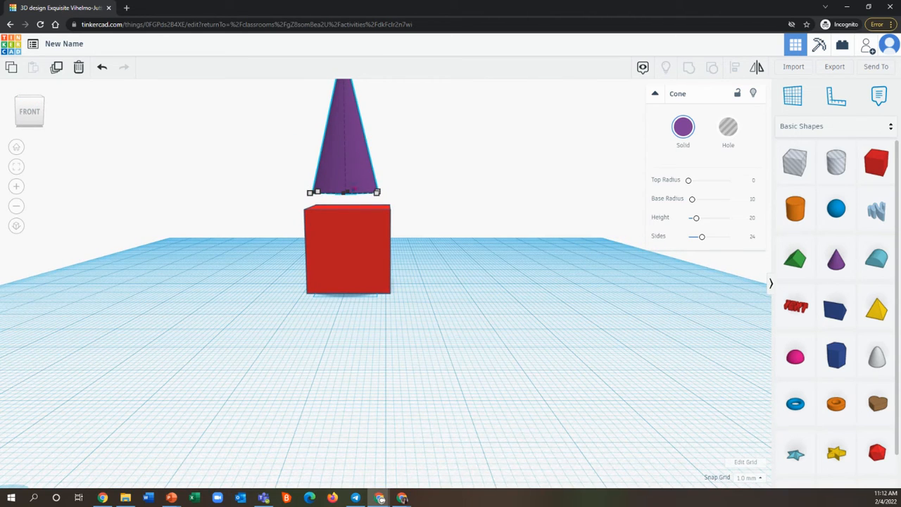
mouse_move(207, 279)
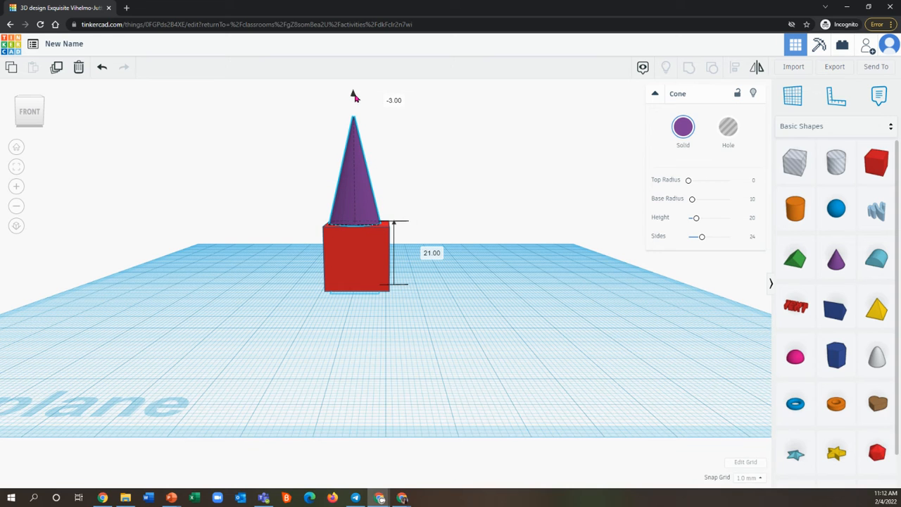
left_click(354, 176)
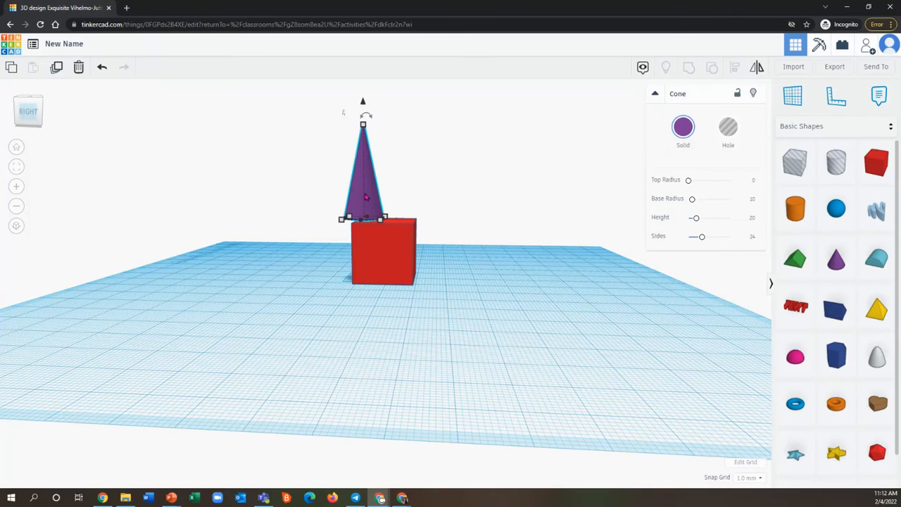
left_click_drag(363, 176, 373, 197)
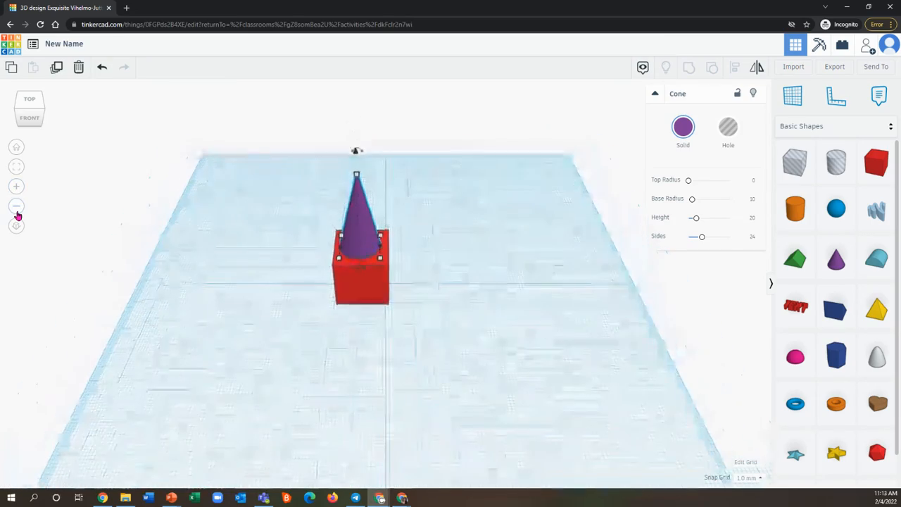
left_click(17, 186)
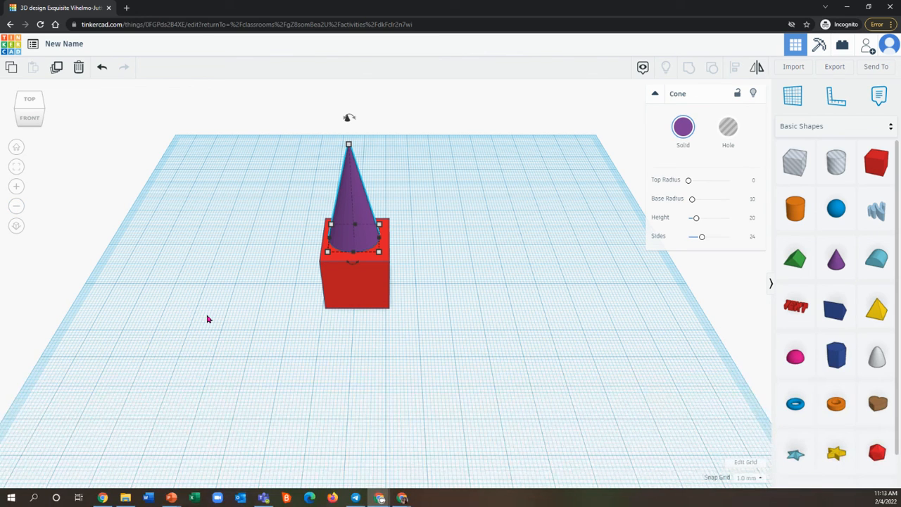
mouse_move(208, 321)
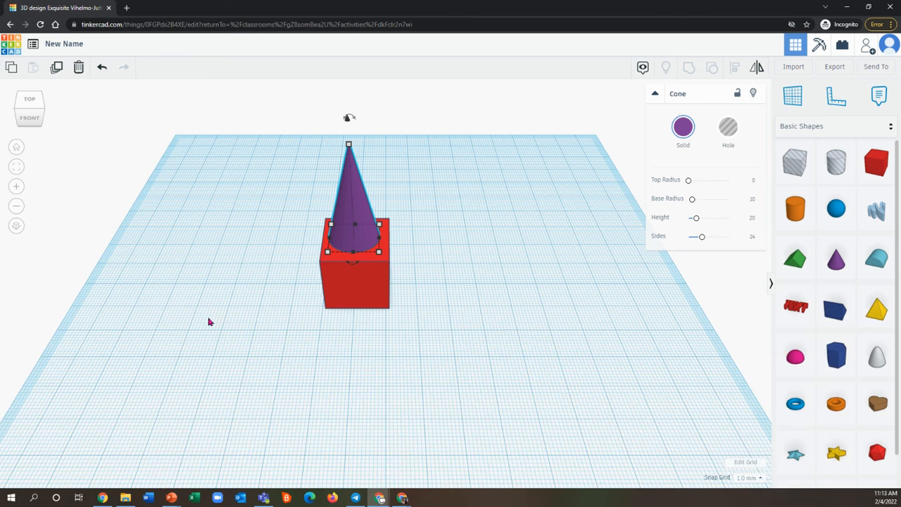